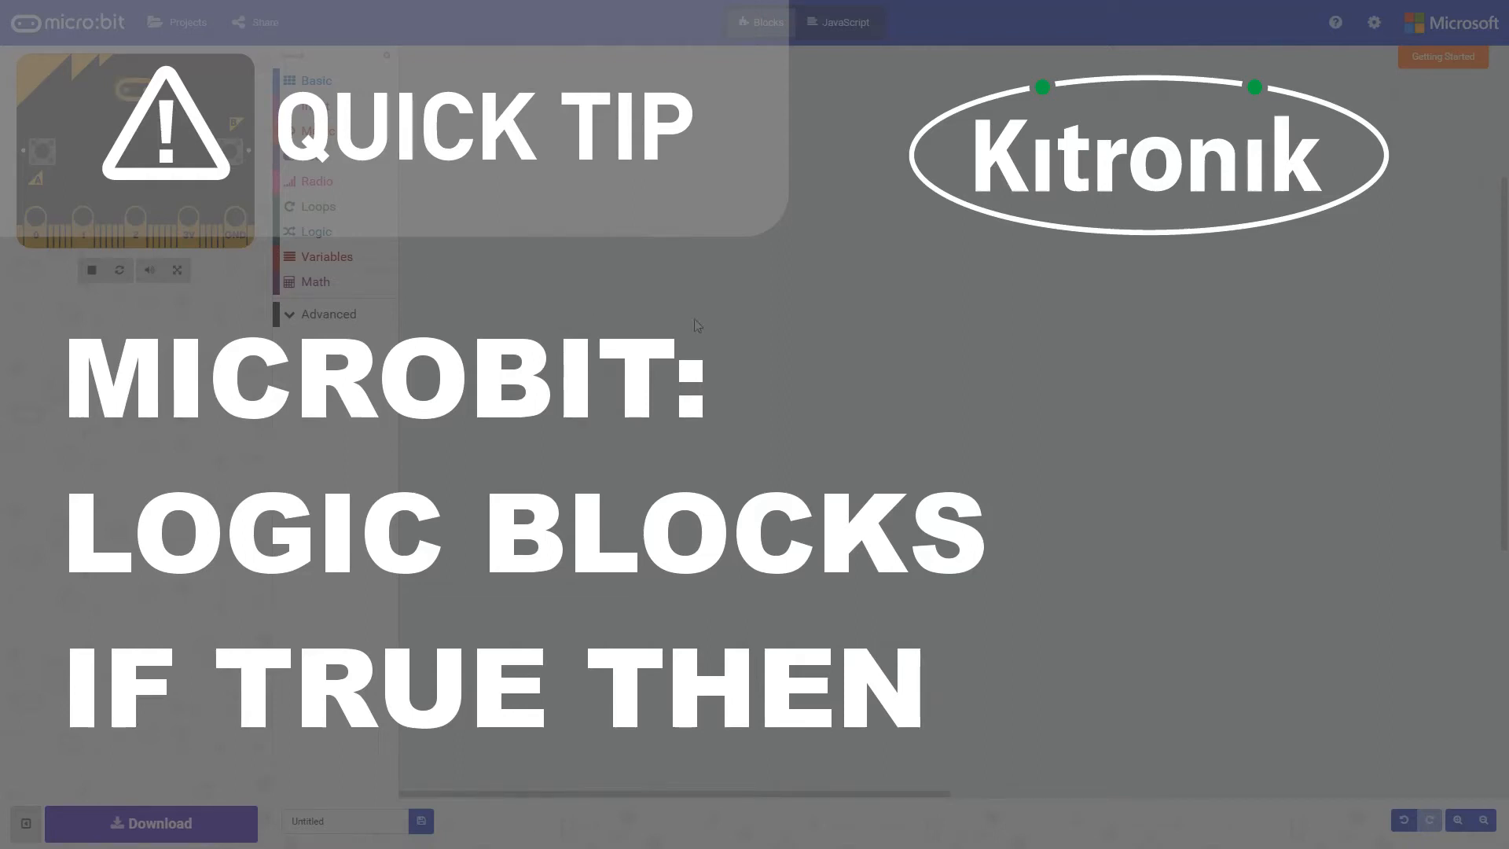
mouse_move(446, 255)
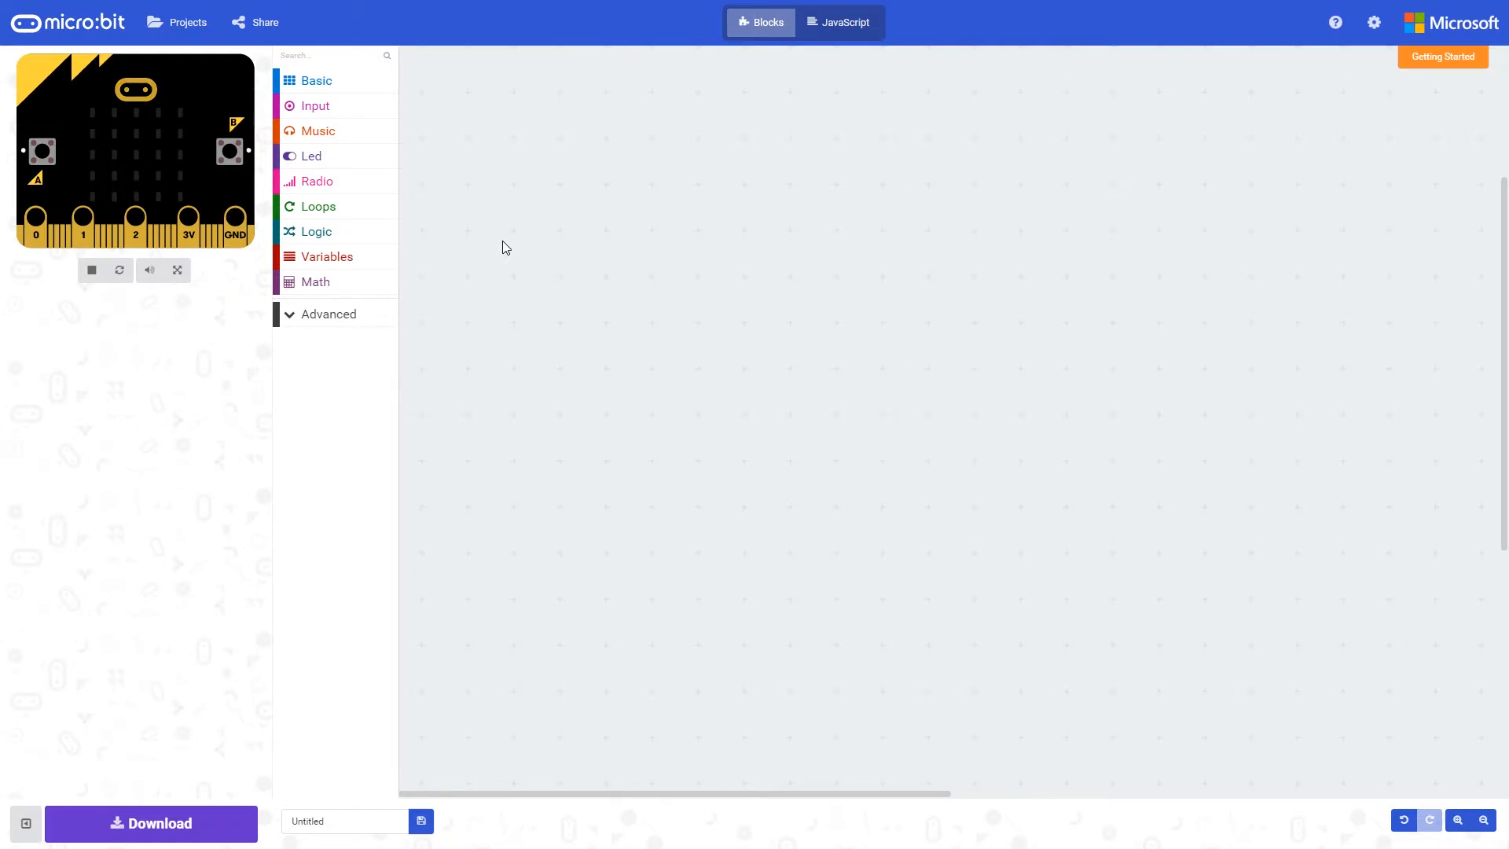
mouse_move(471, 253)
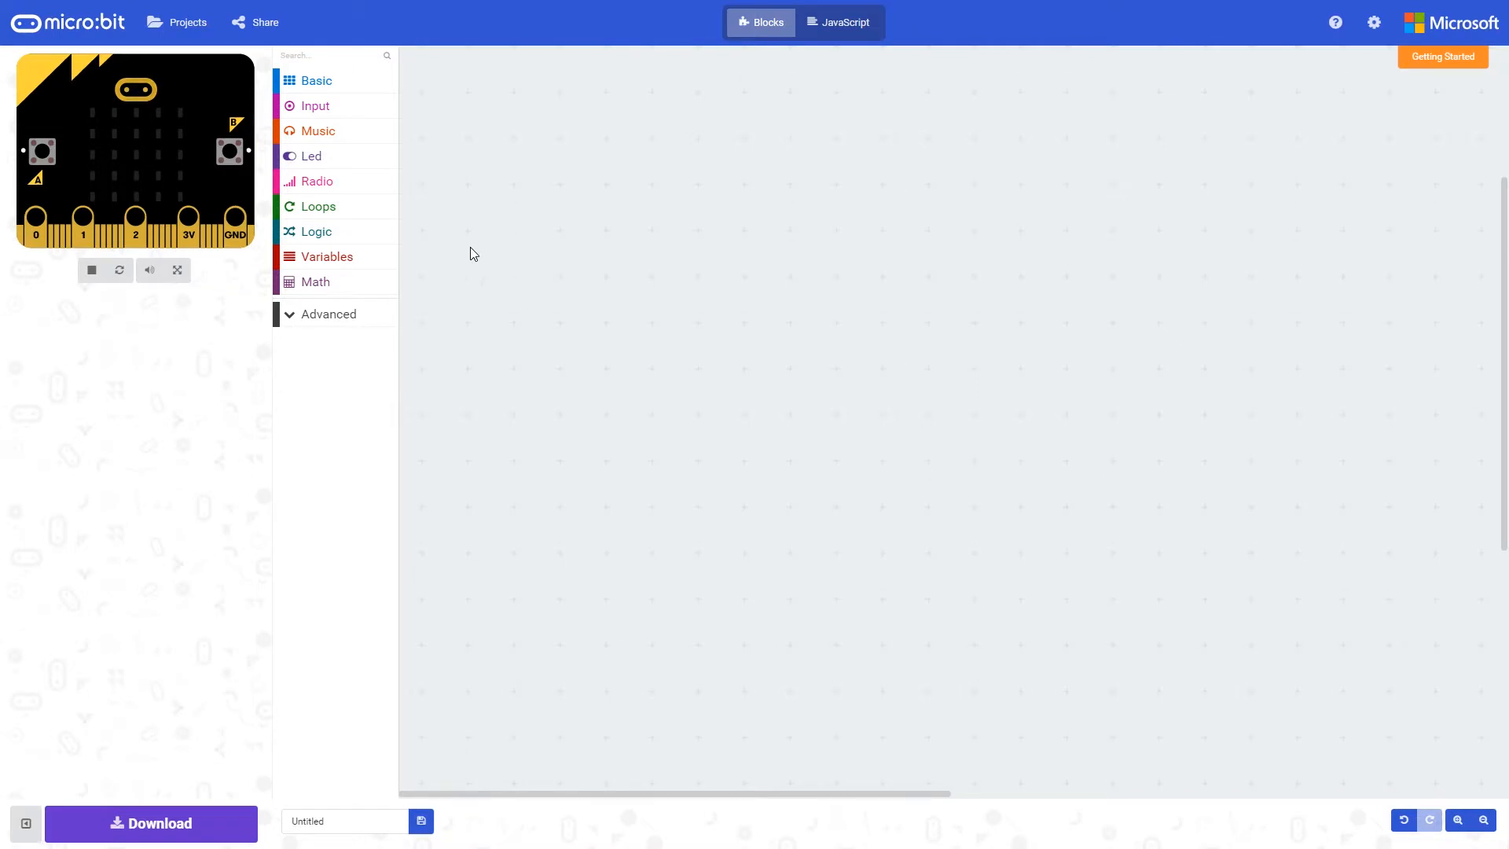
- Place an 'if true then' block from Logic on the workspace, ready for an Input condition
left_click(316, 231)
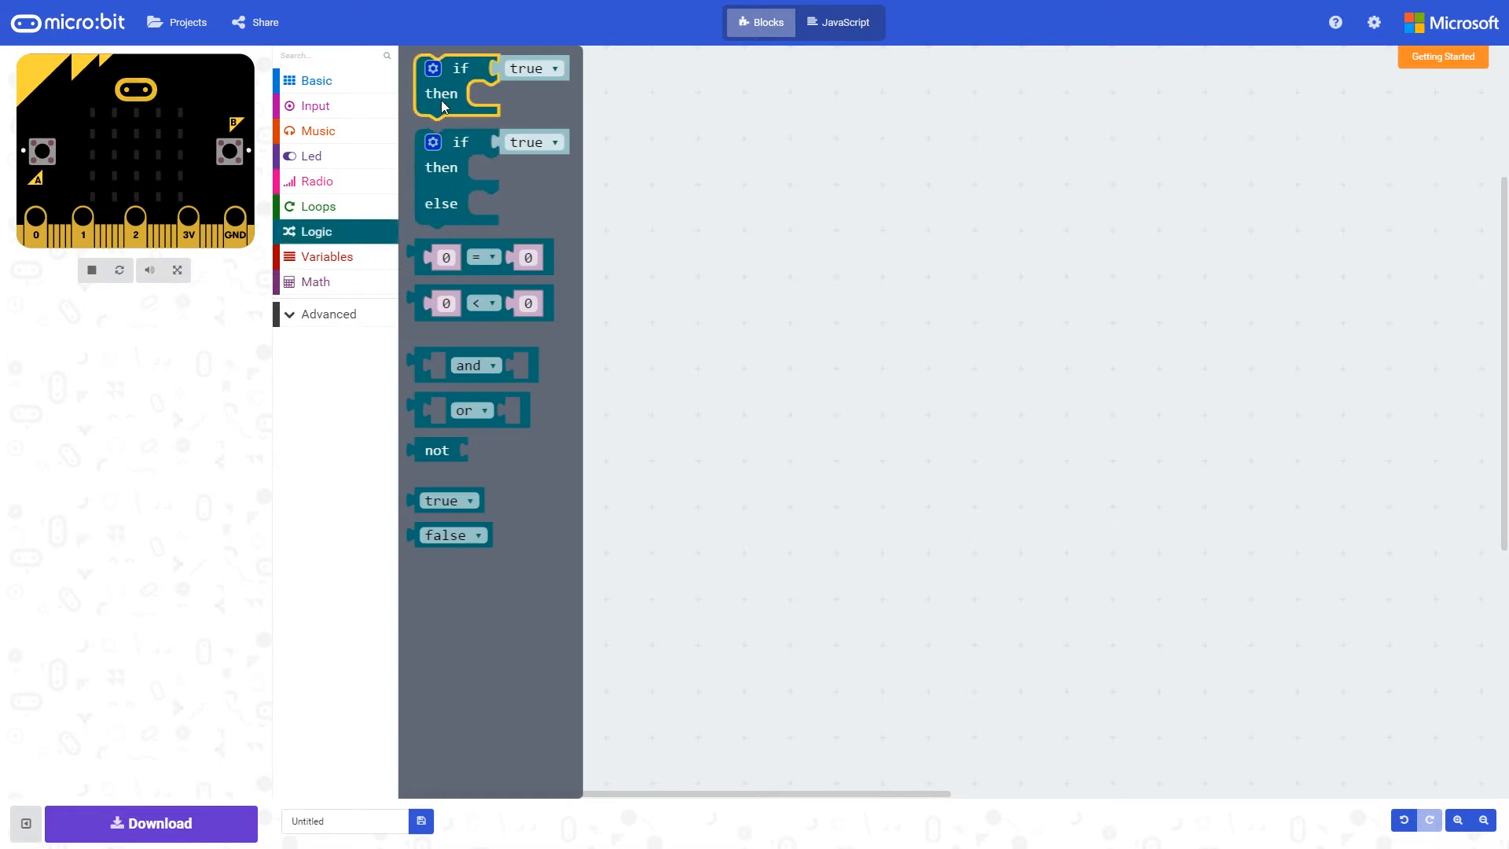
left_click_drag(460, 82, 646, 159)
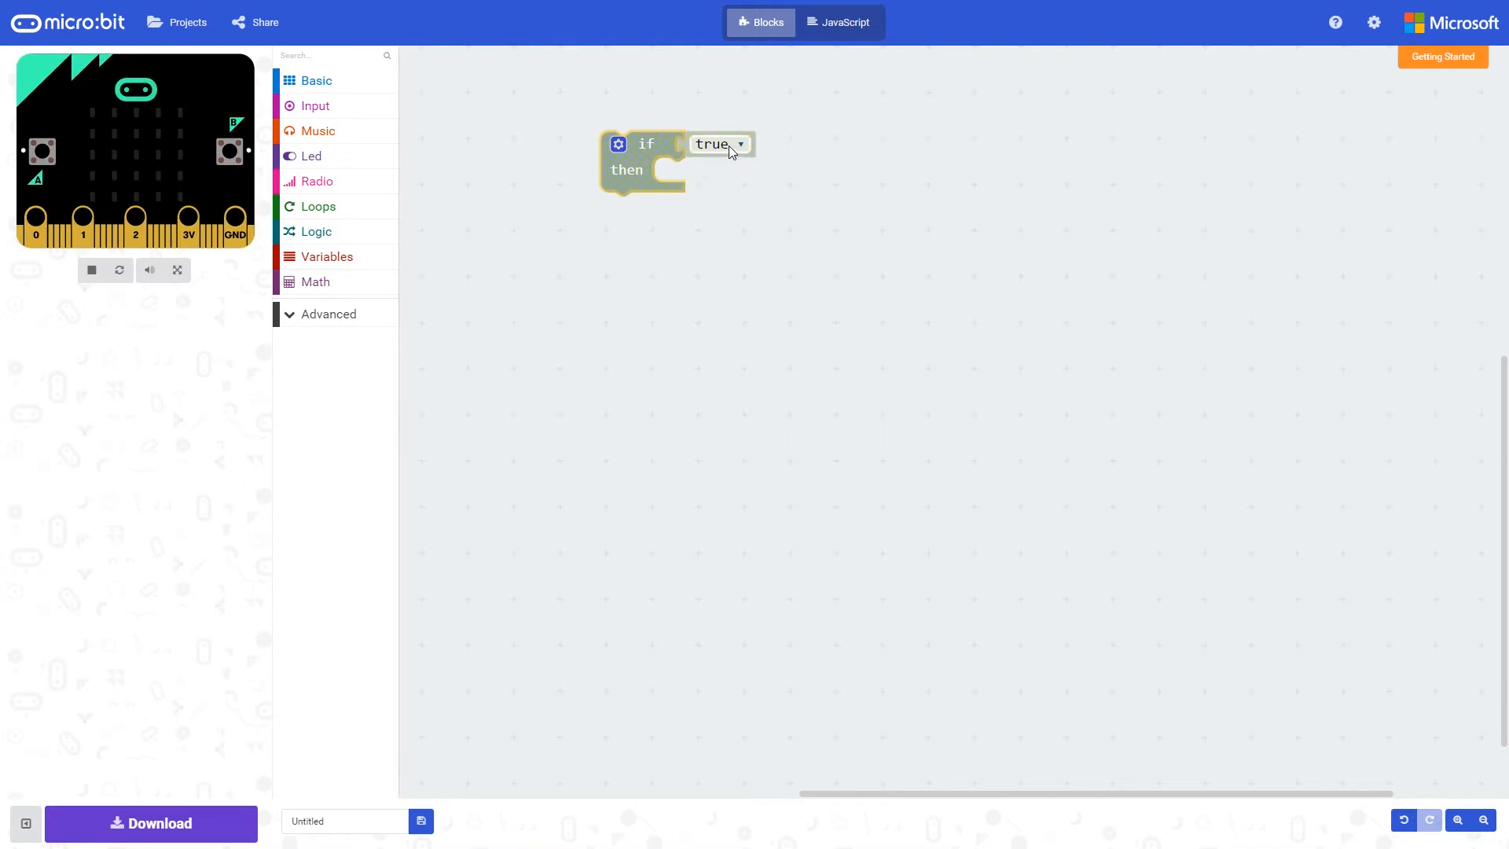
left_click(718, 143)
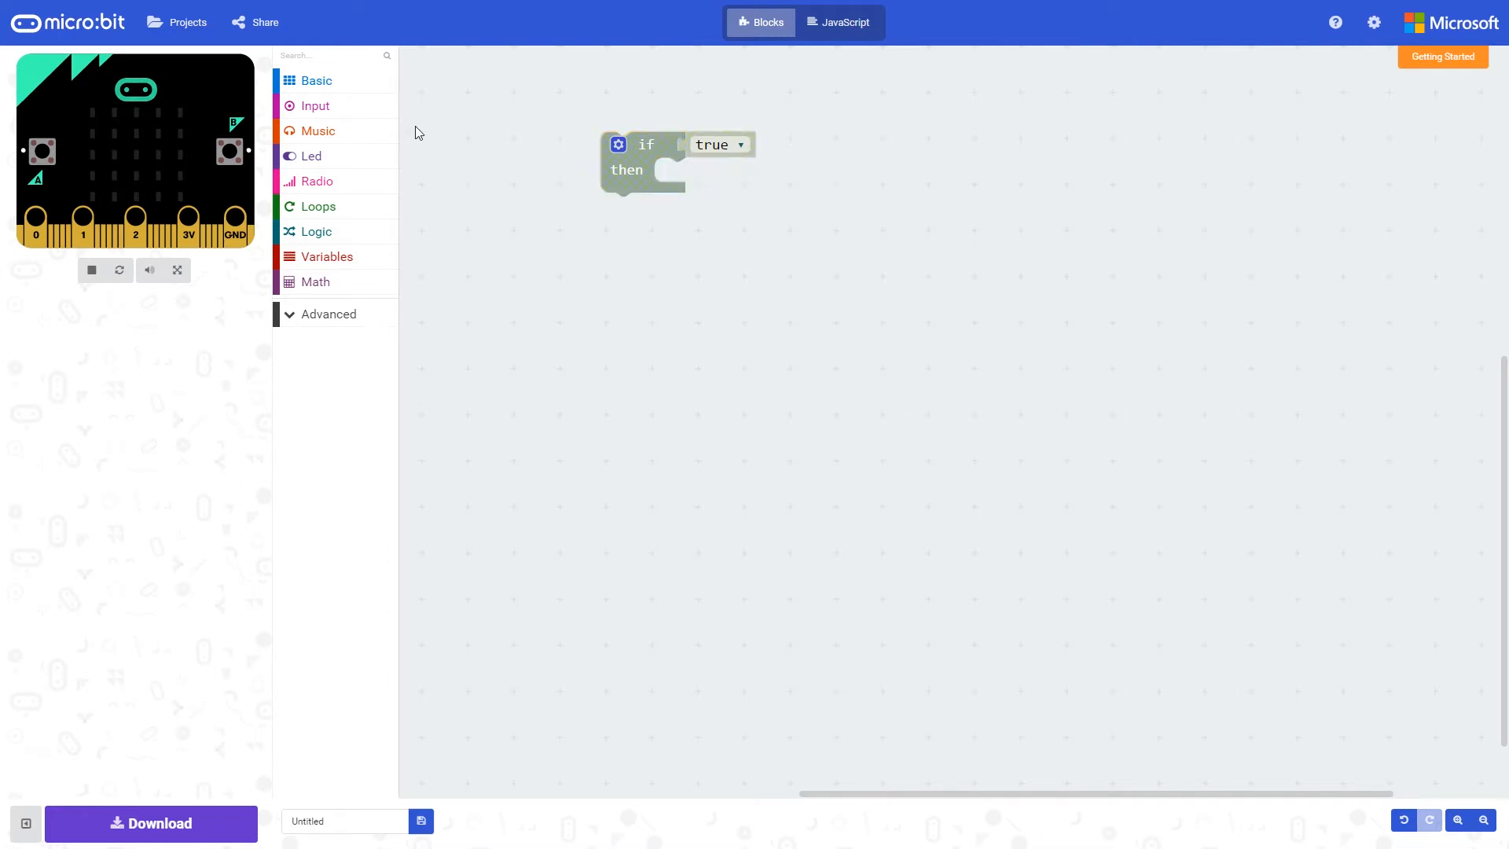
left_click(315, 105)
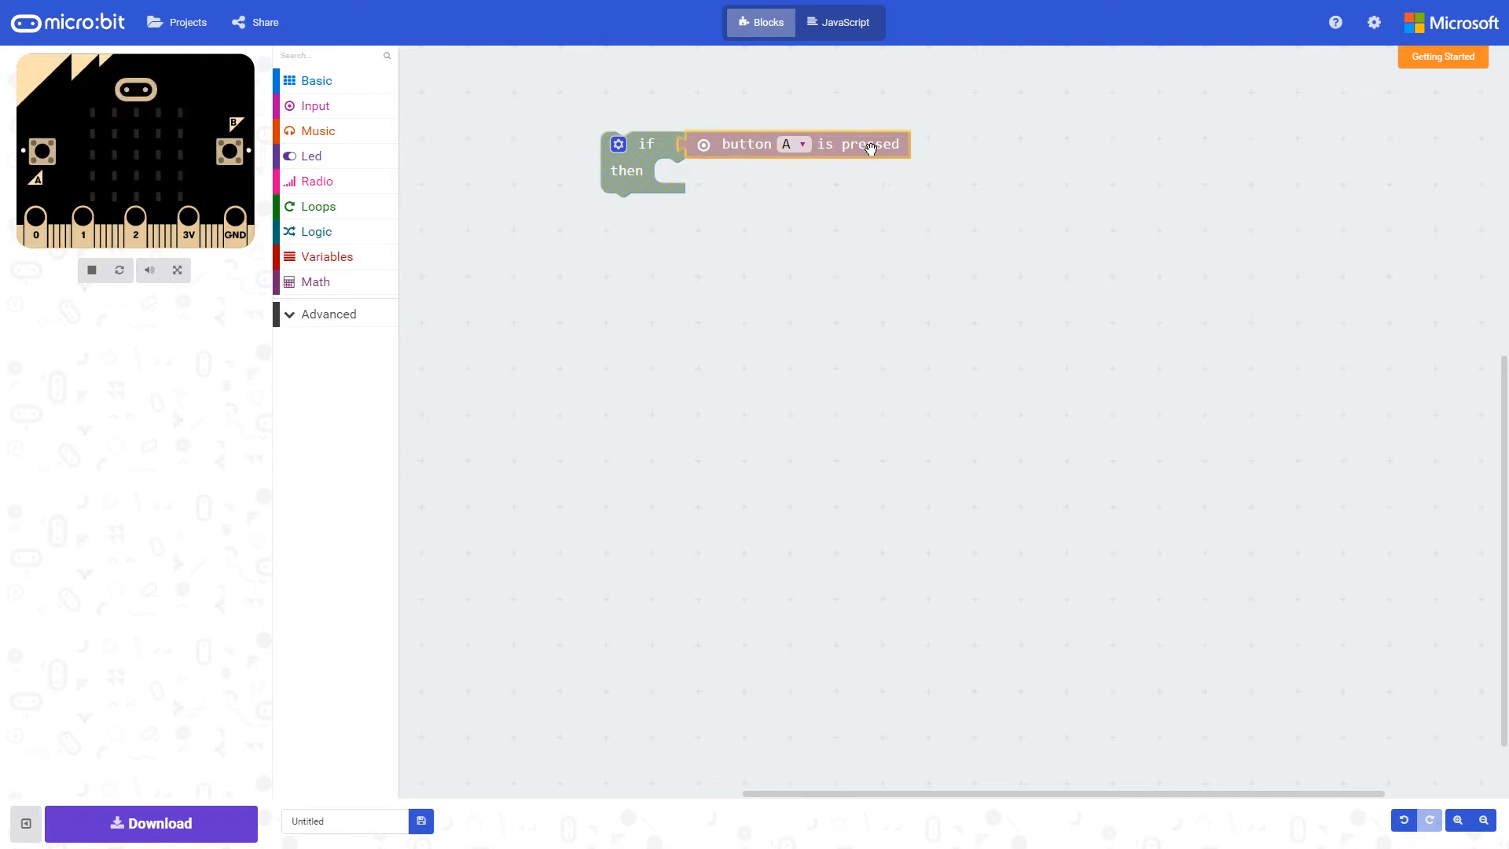
mouse_move(770, 170)
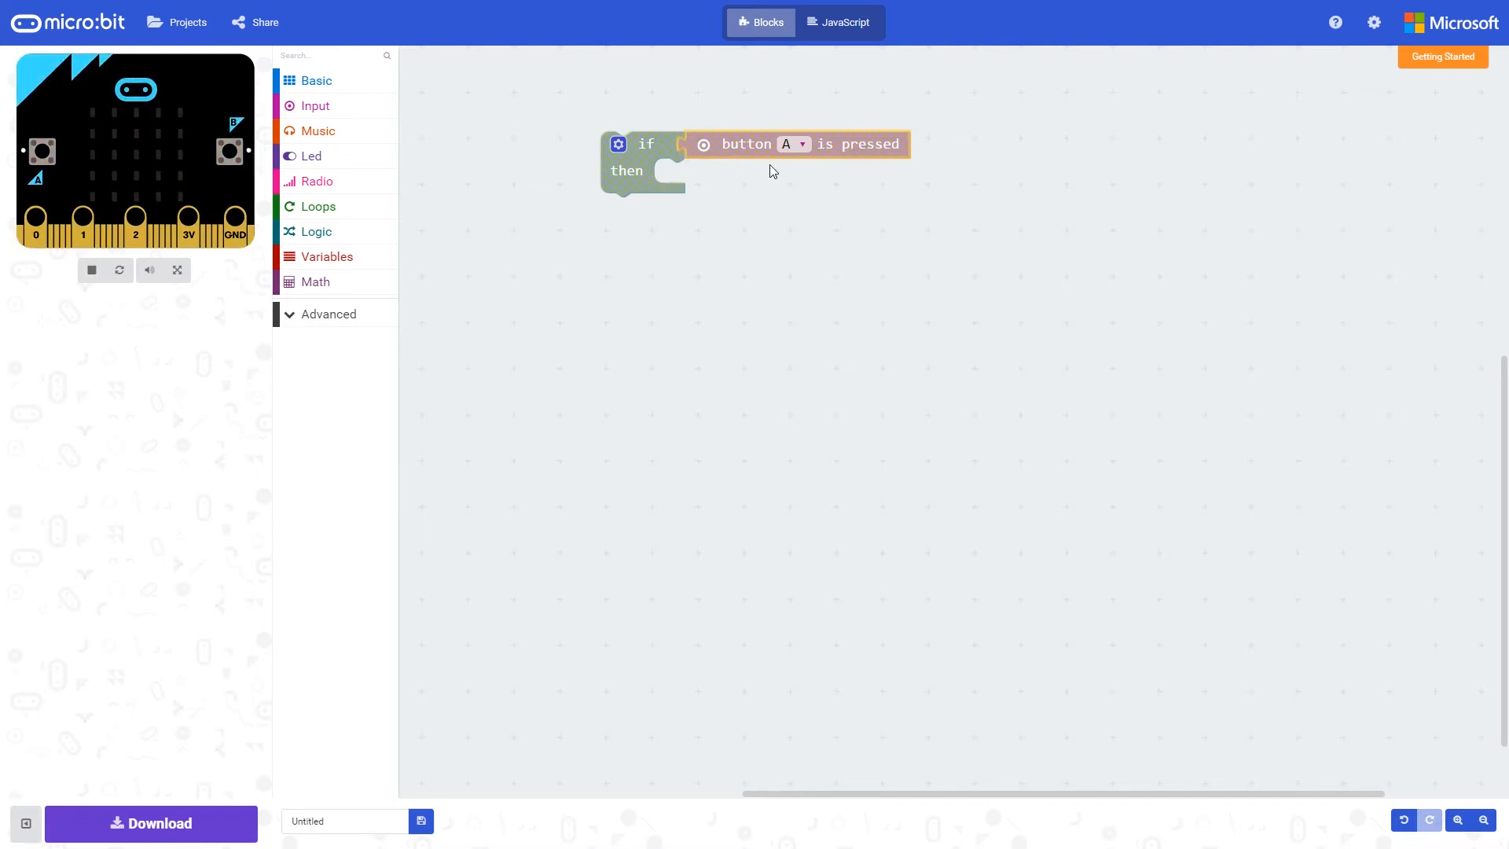
- Switch to the Basic blocks after setting the condition to 'button A is pressed'
left_click(316, 81)
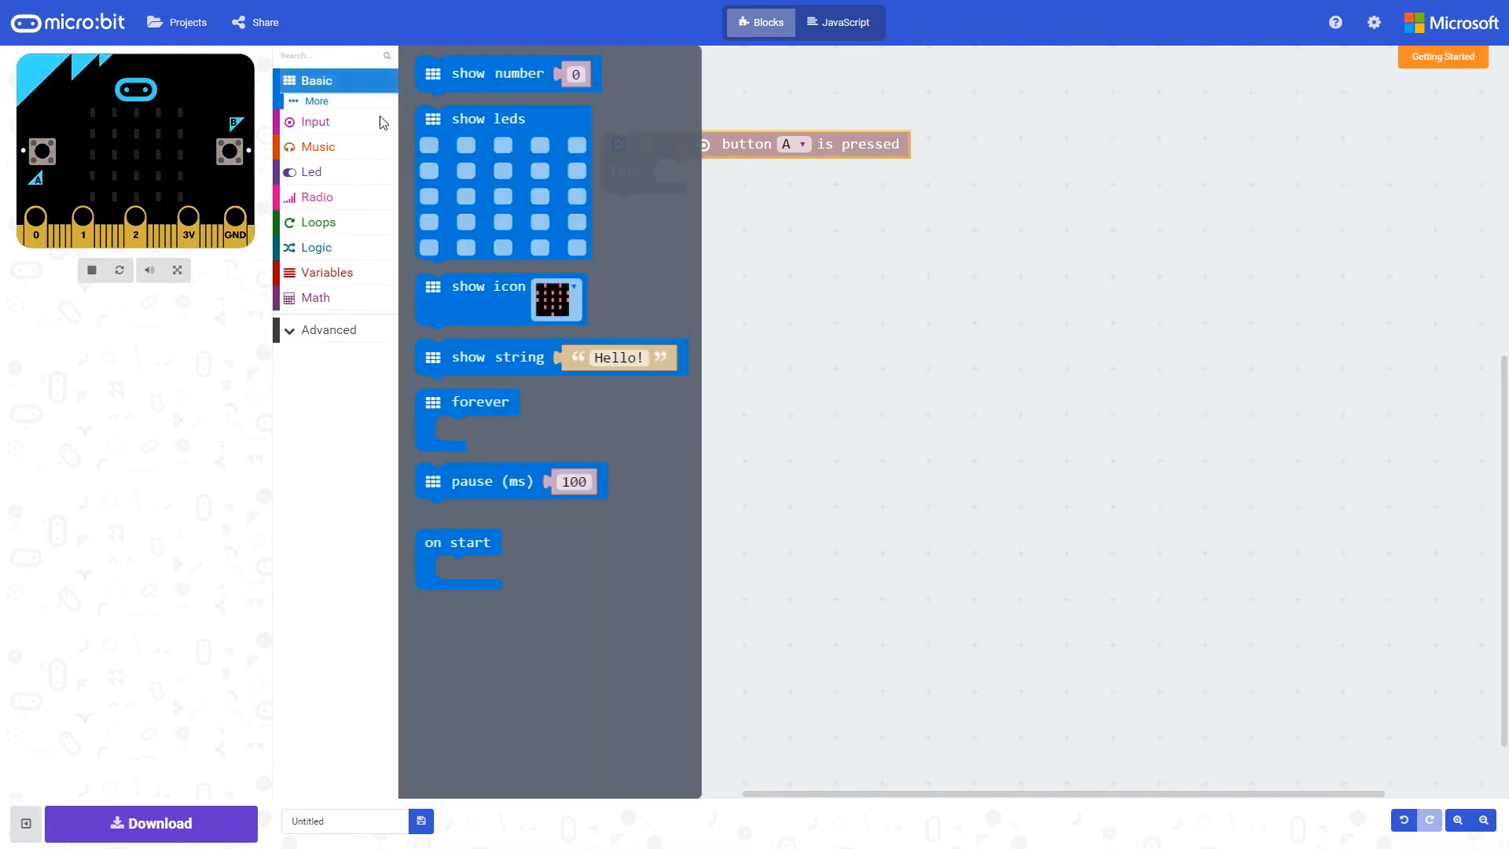
- Wrap the if 'button A is pressed' block inside a forever loop
left_click_drag(481, 401, 644, 123)
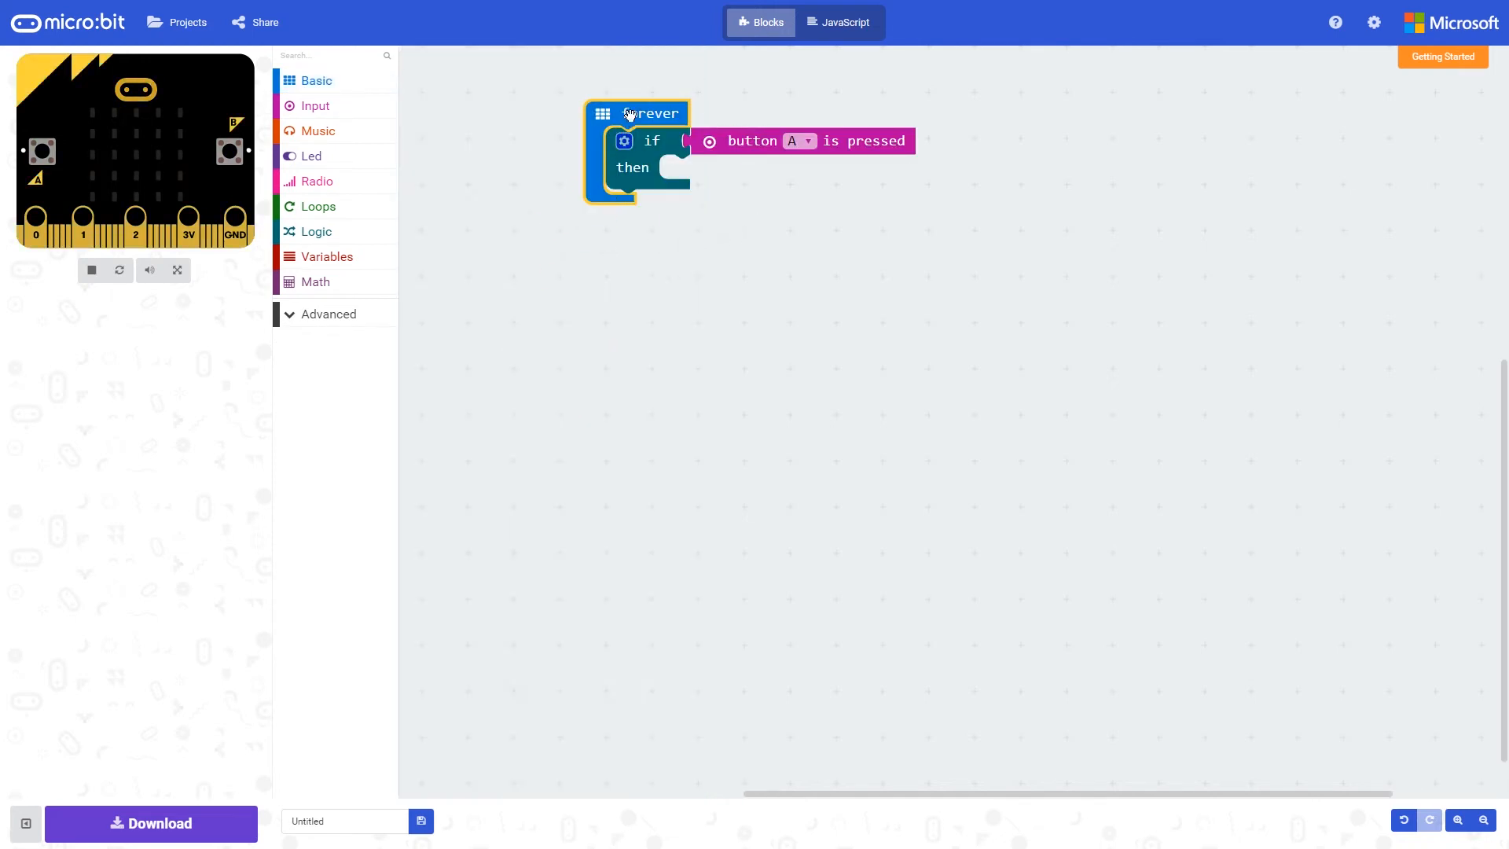
mouse_move(684, 178)
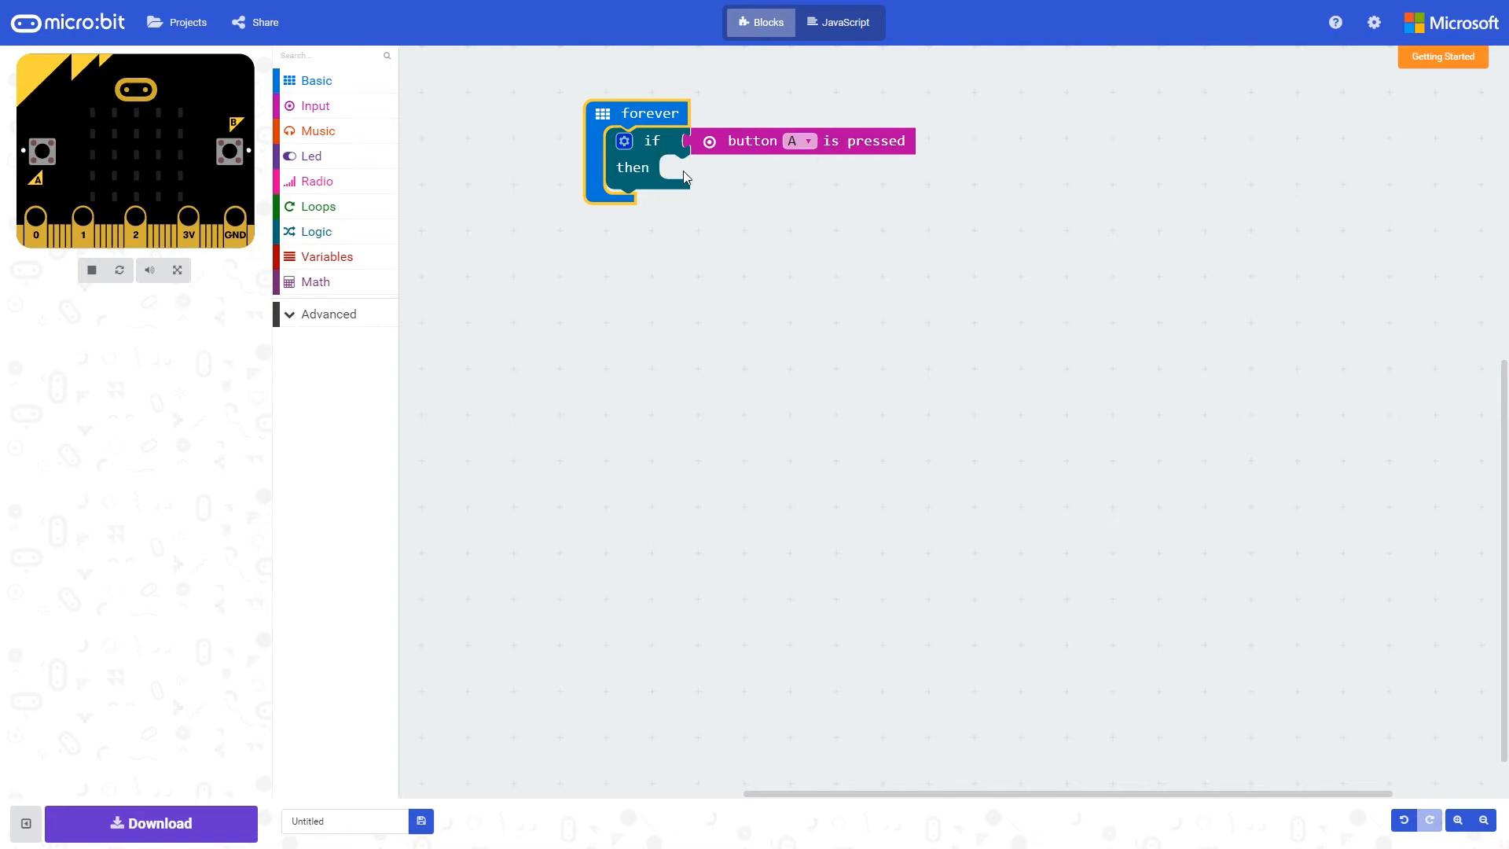
mouse_move(475, 179)
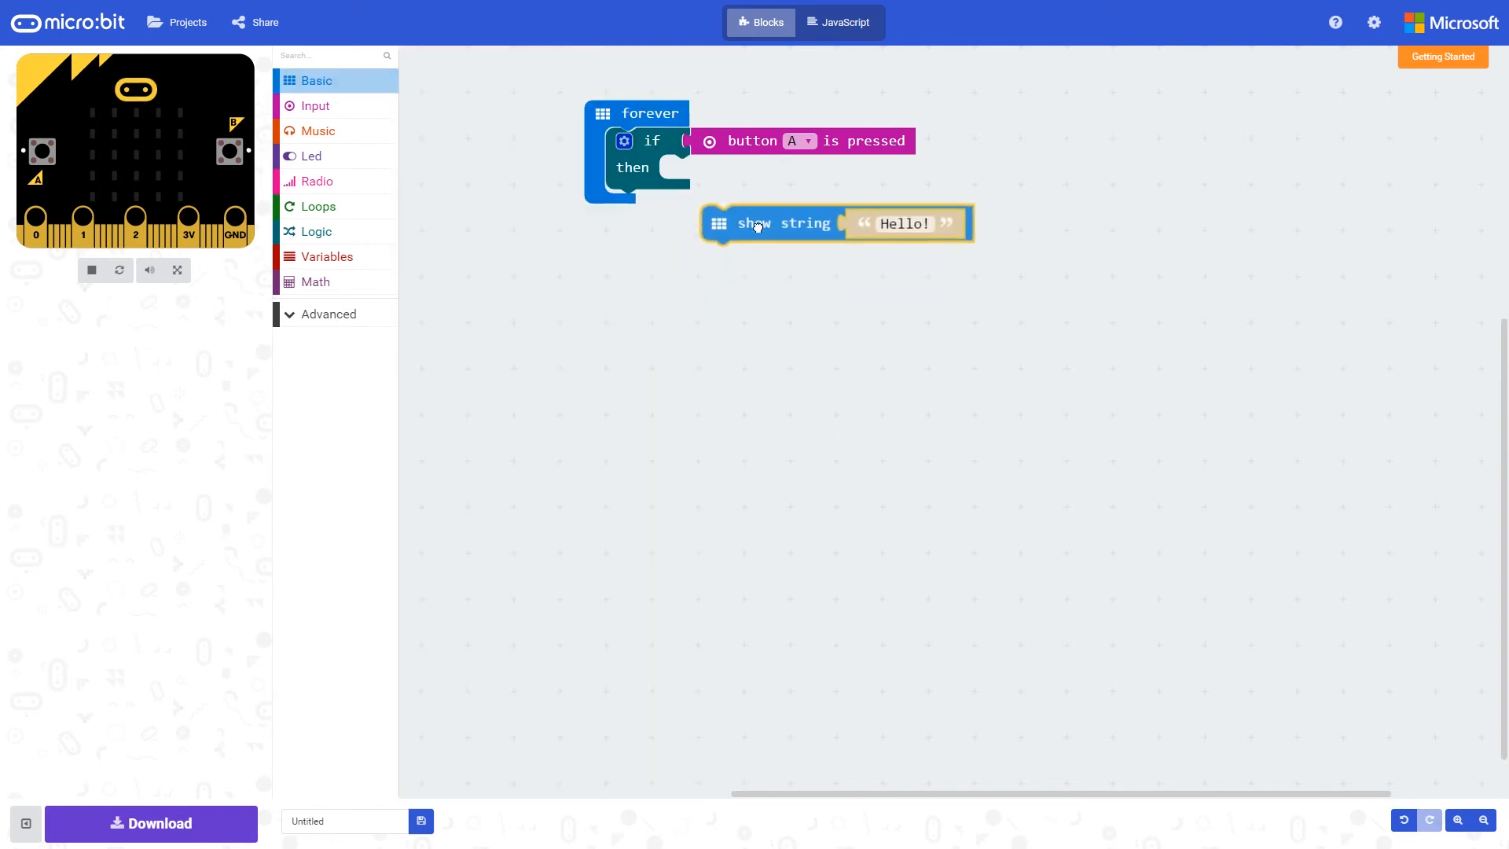
- Snap a 'show string Hello!' block into the if block's then branch
left_click_drag(753, 222, 712, 175)
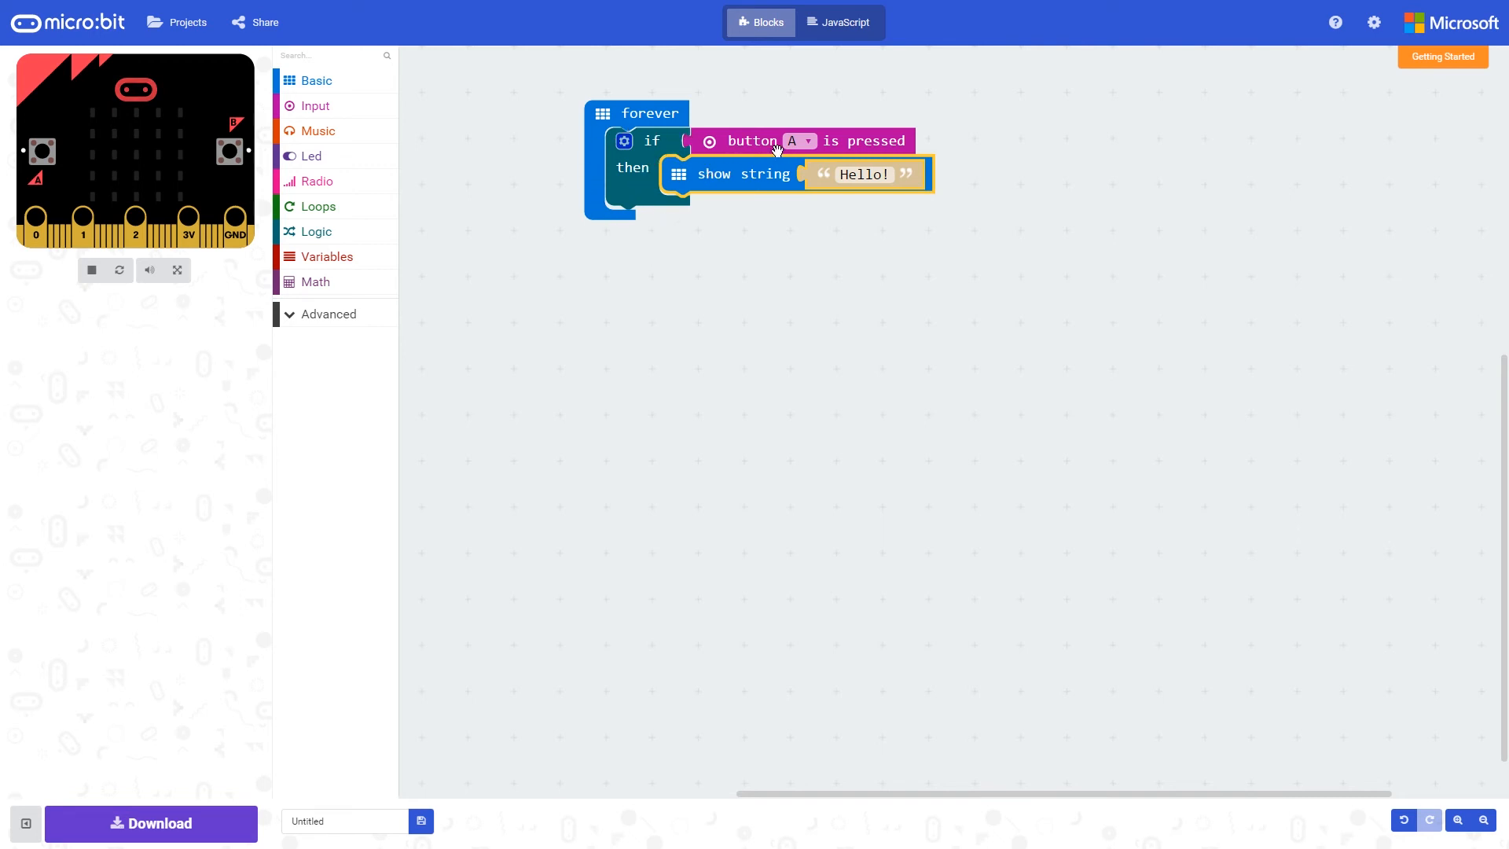
mouse_move(321, 242)
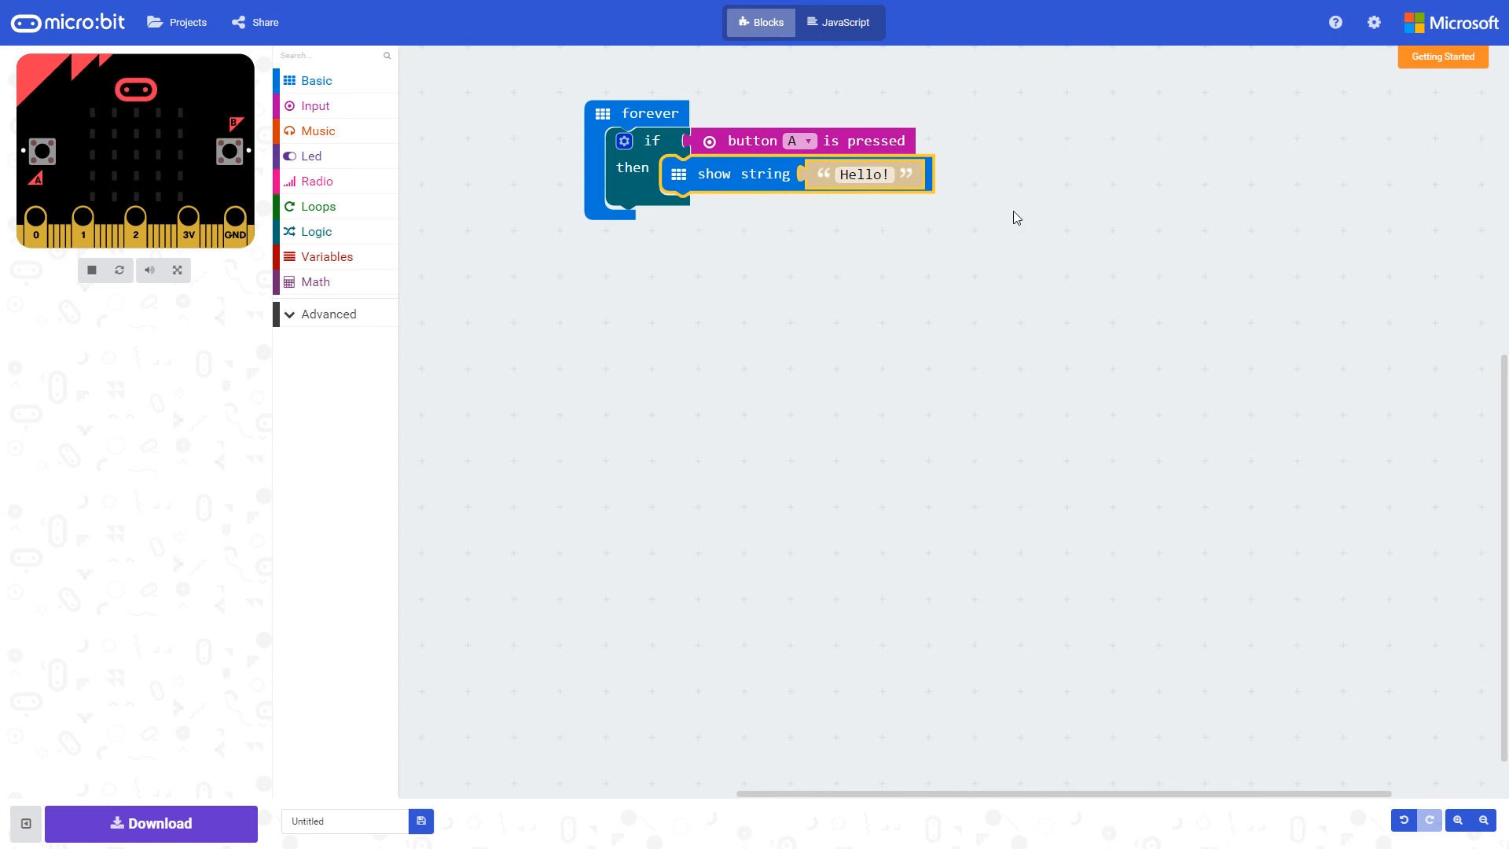
mouse_move(869, 161)
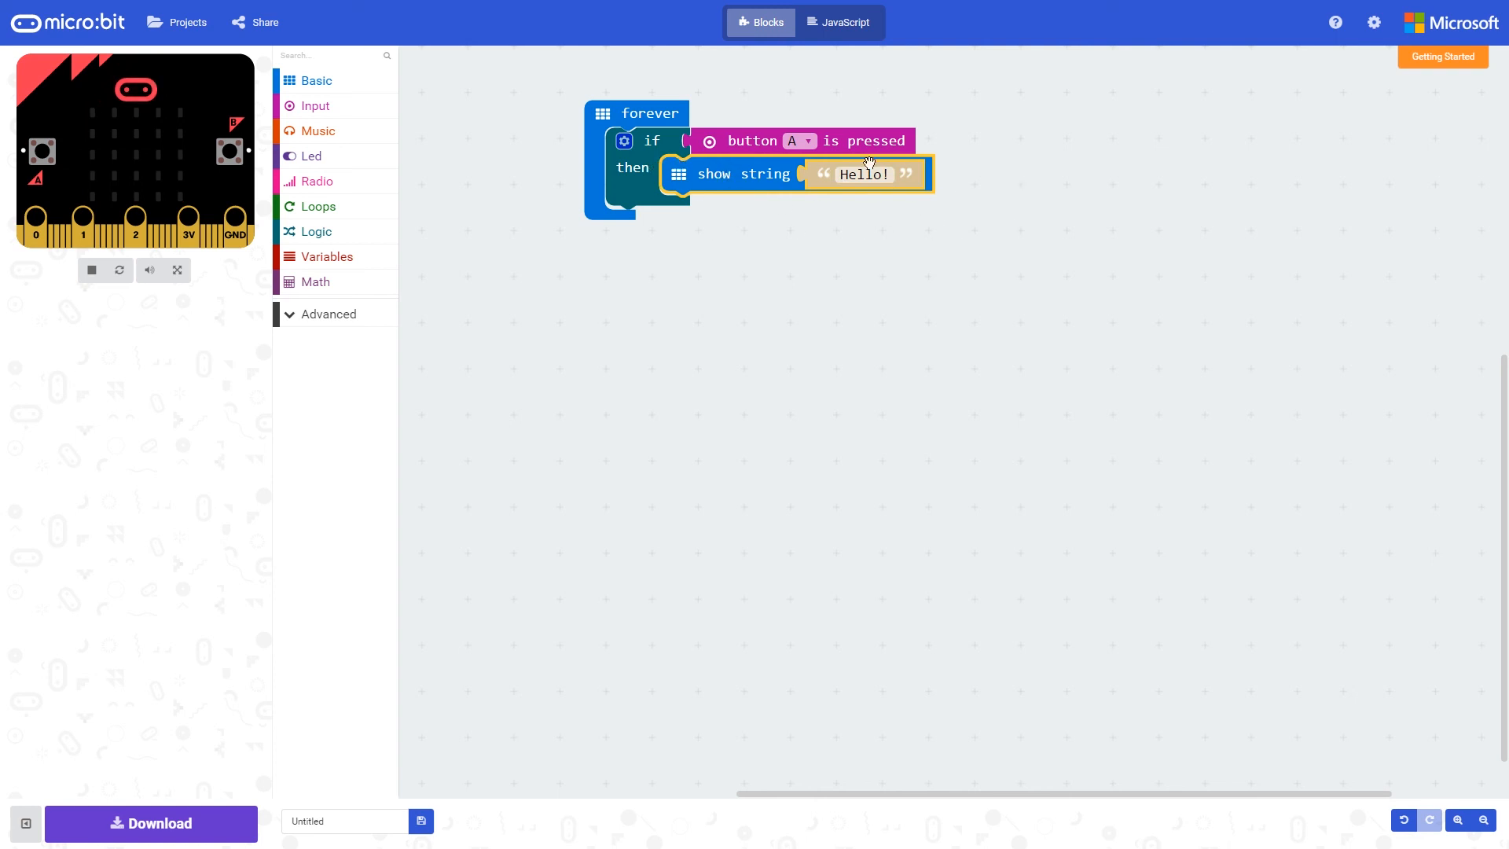
mouse_move(701, 174)
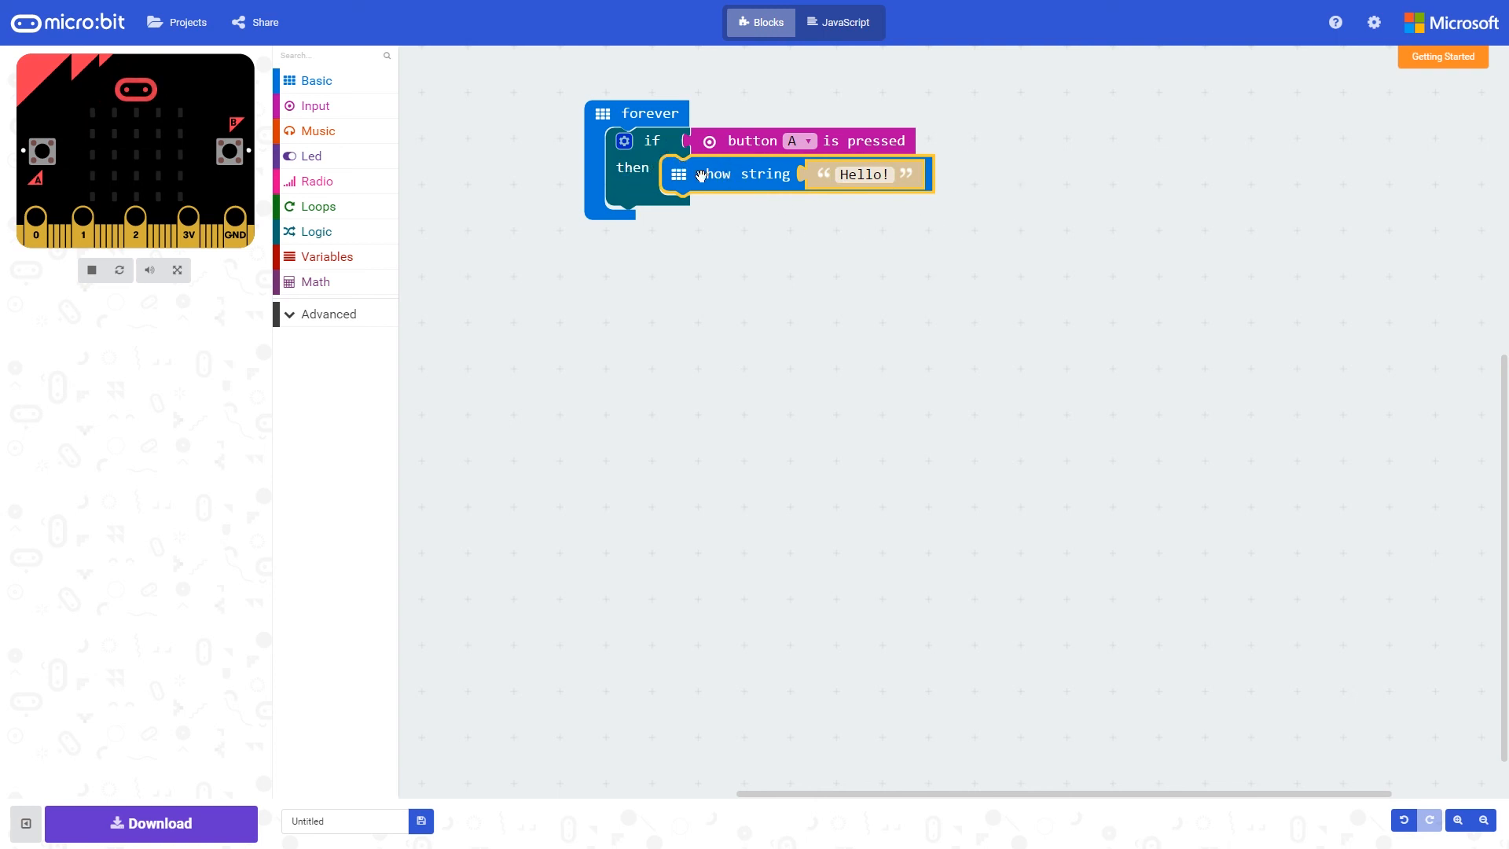
mouse_move(786, 272)
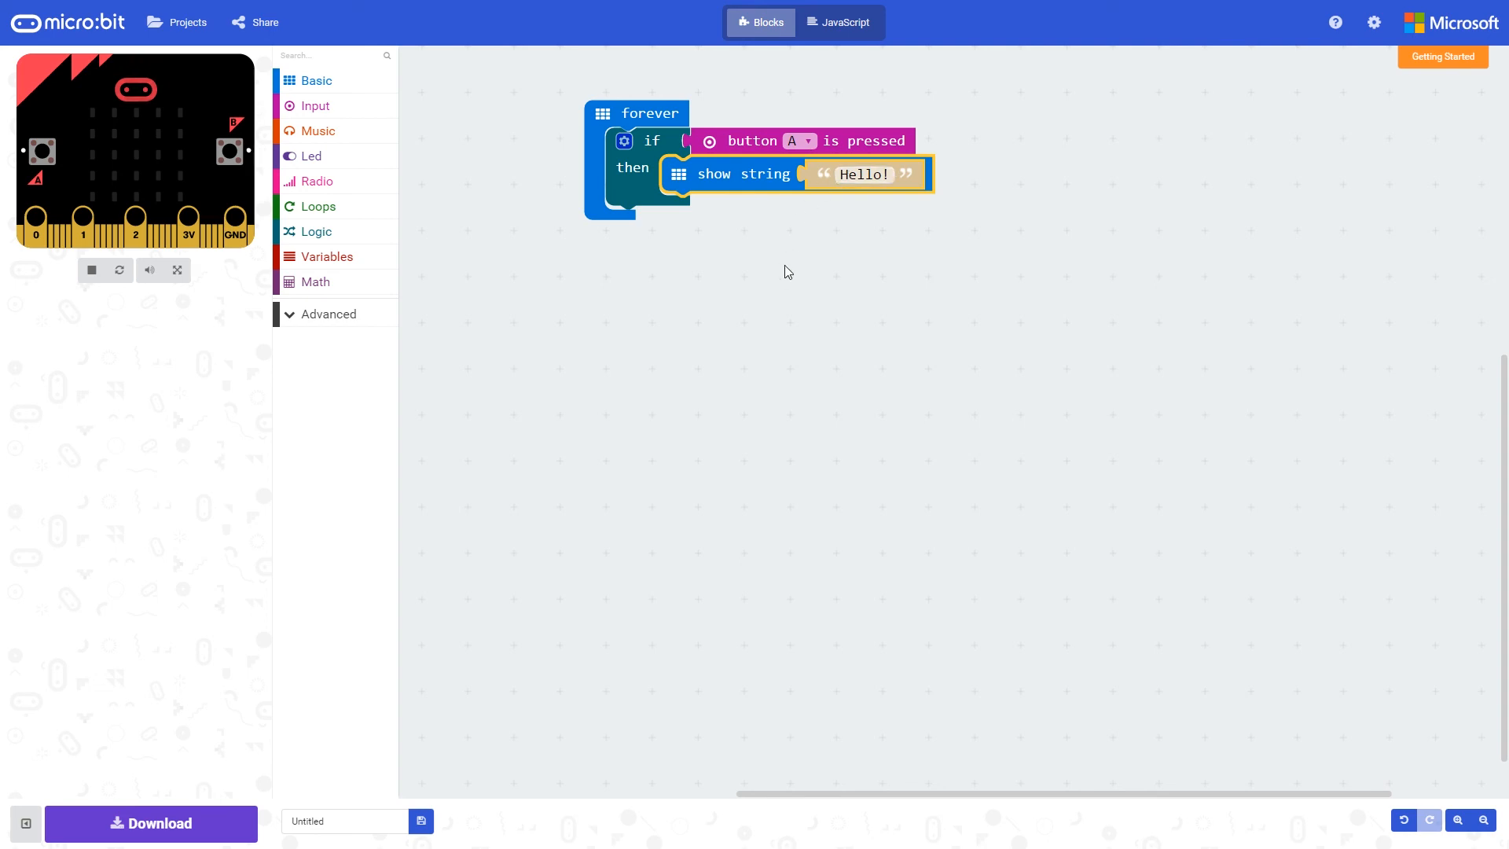